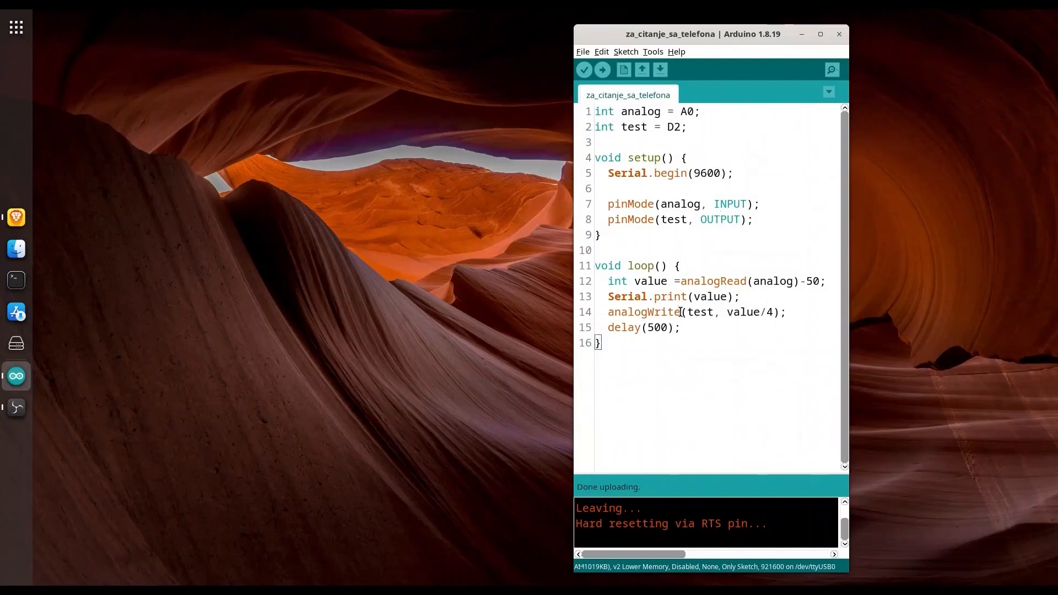
Launch the USB Serial Monitor and Plotter app, showing its serial settings at 9600 baud
double_click(773, 281)
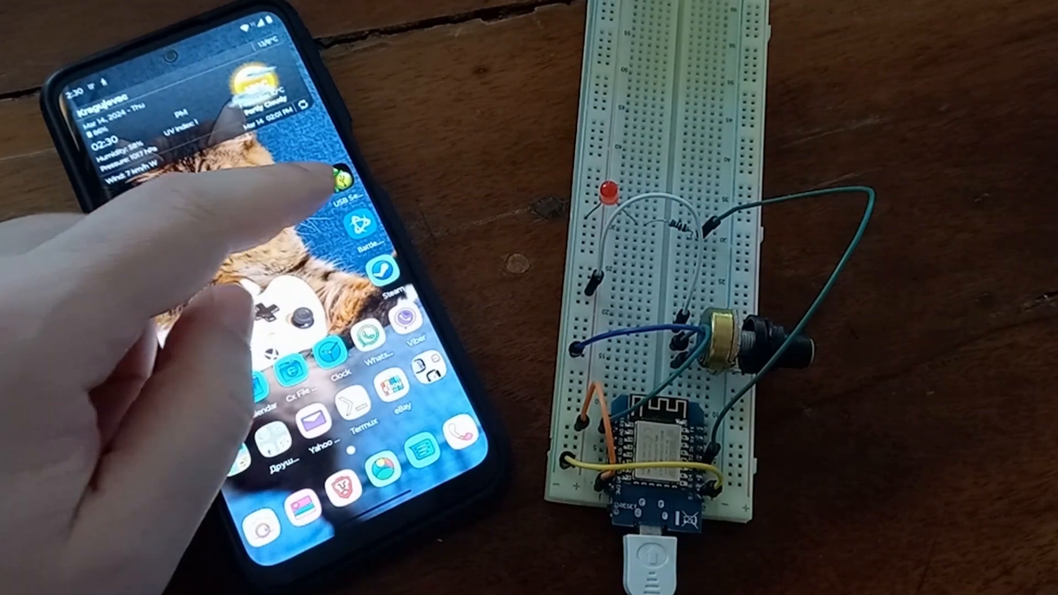
click(342, 179)
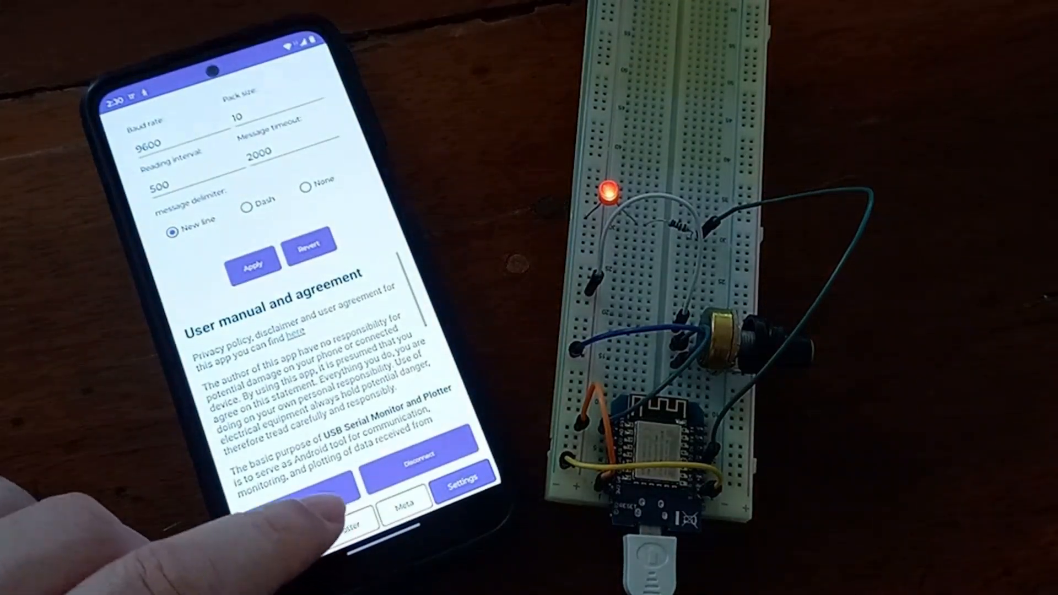
Switch from settings to the live serial plotter graph of incoming values
click(350, 526)
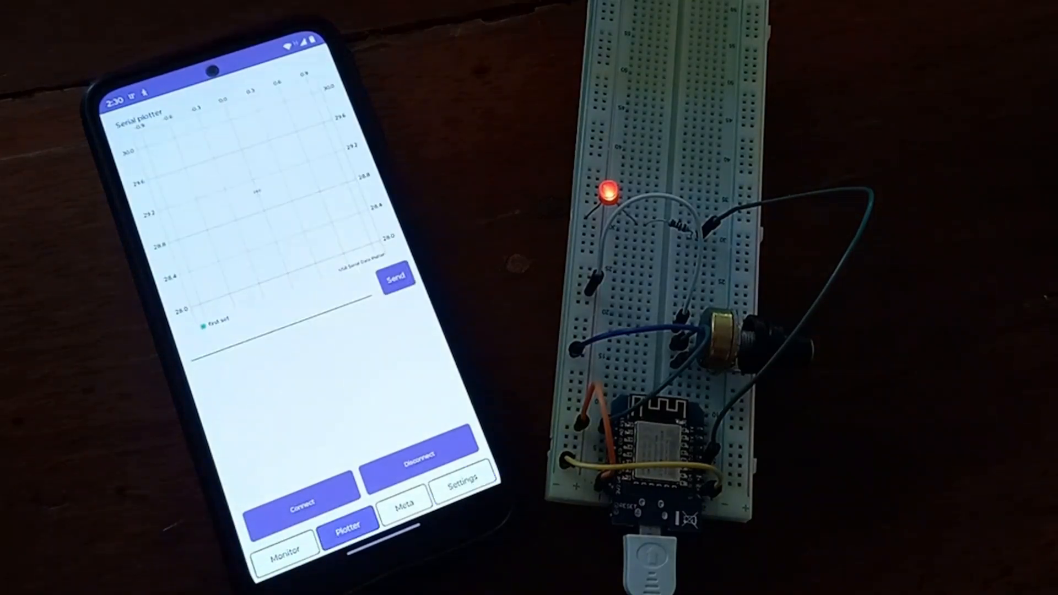